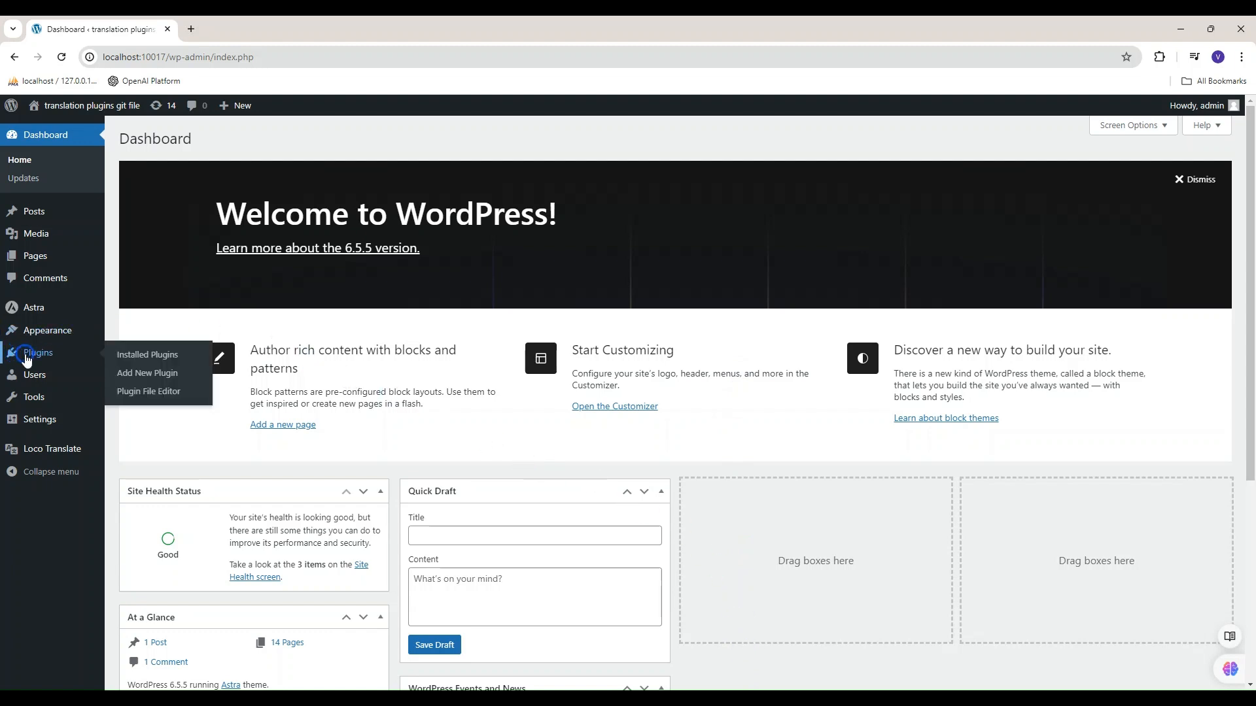
Show the installed plugins list and scroll to the Loco Translate entries.
left_click(146, 355)
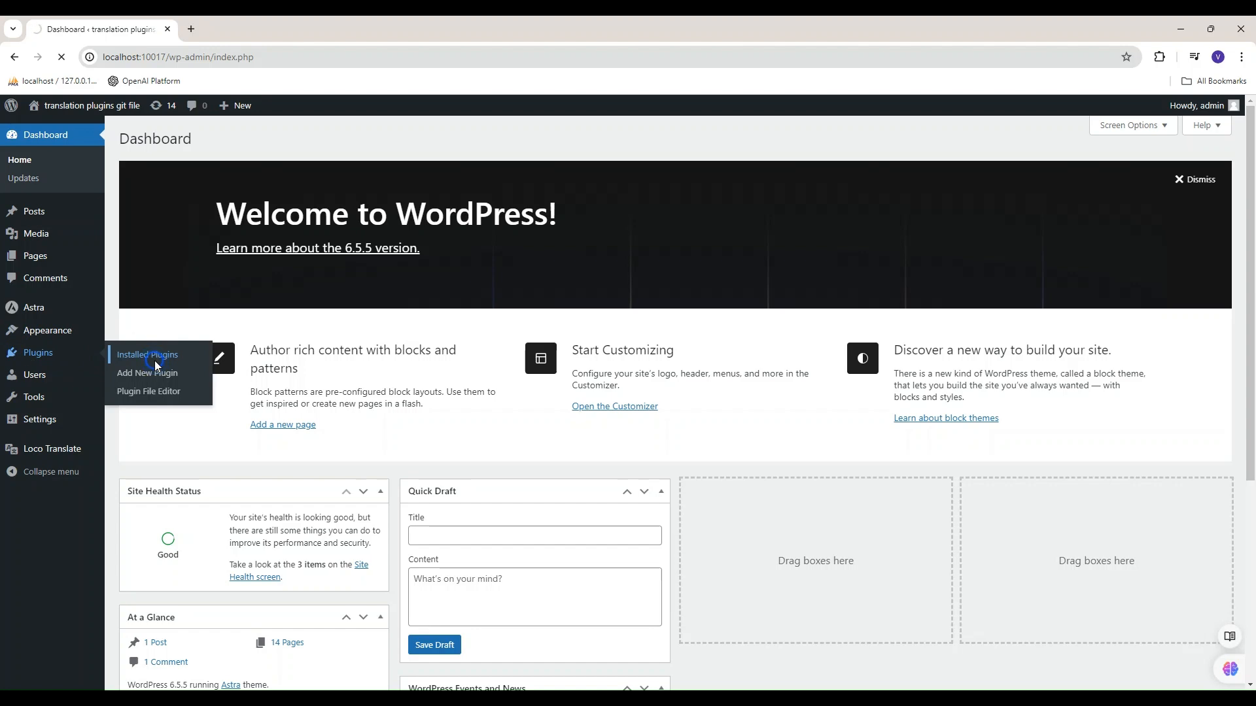
left_click(147, 354)
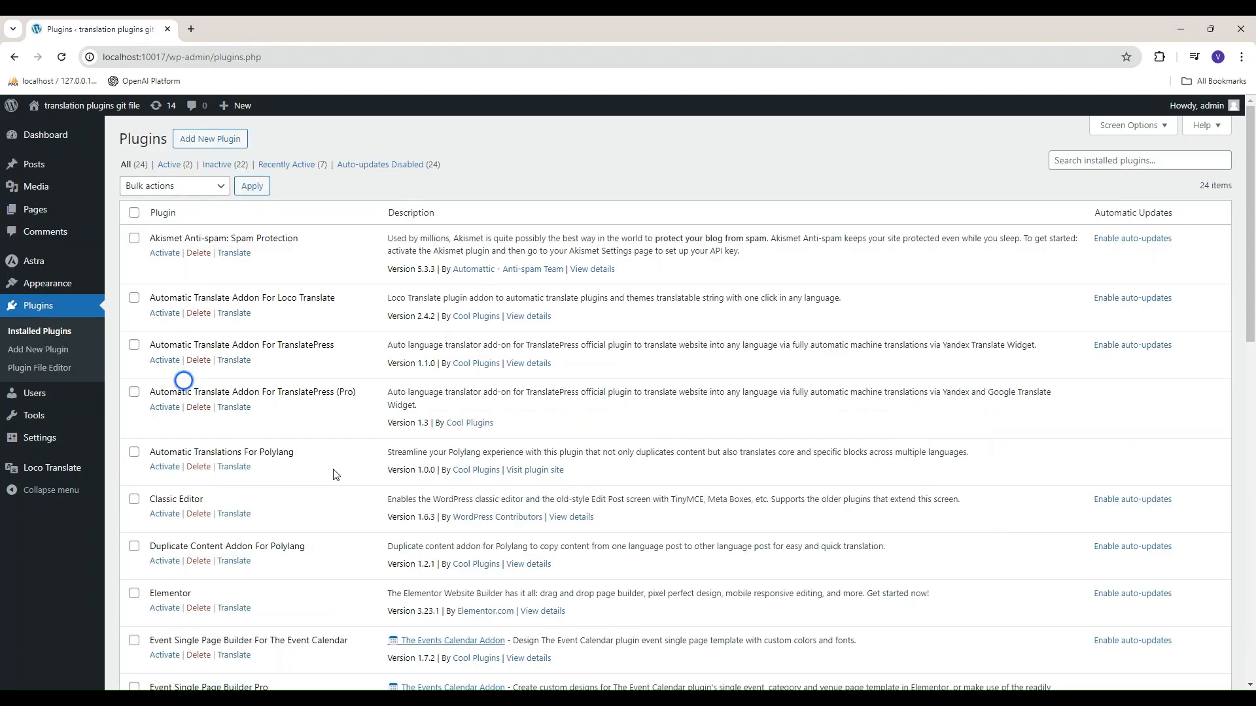
scroll("down", 3)
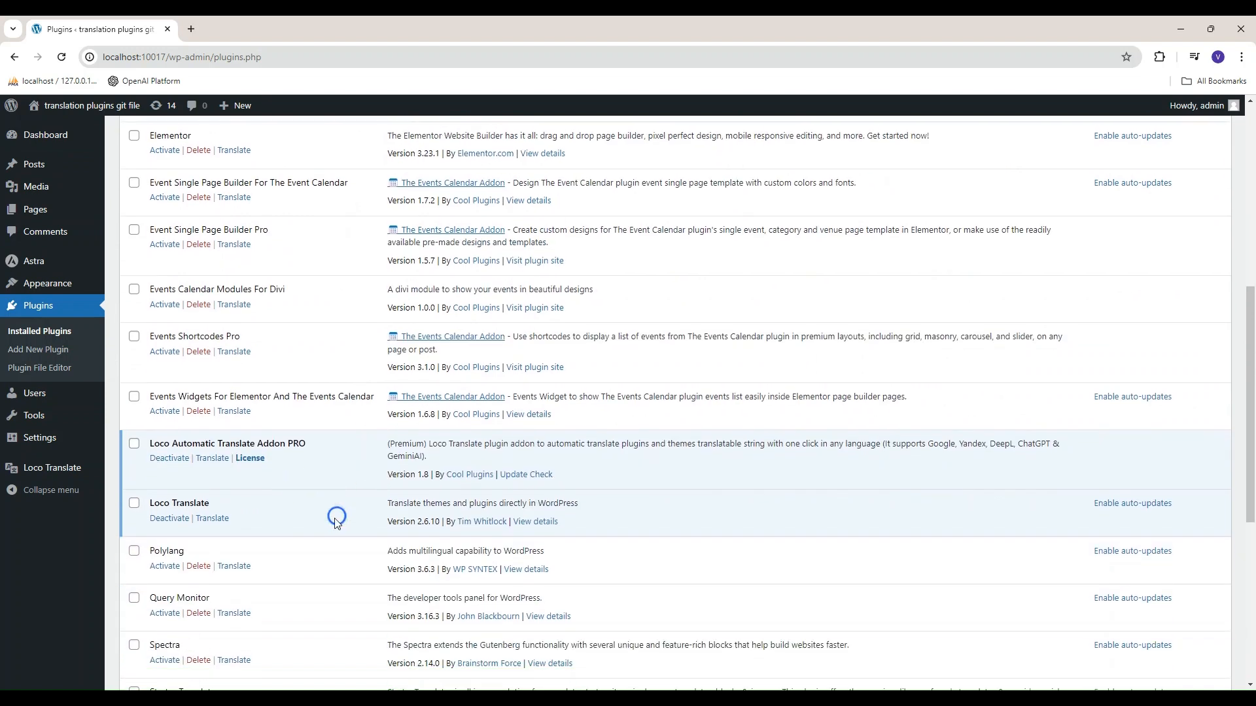
mouse_move(305, 510)
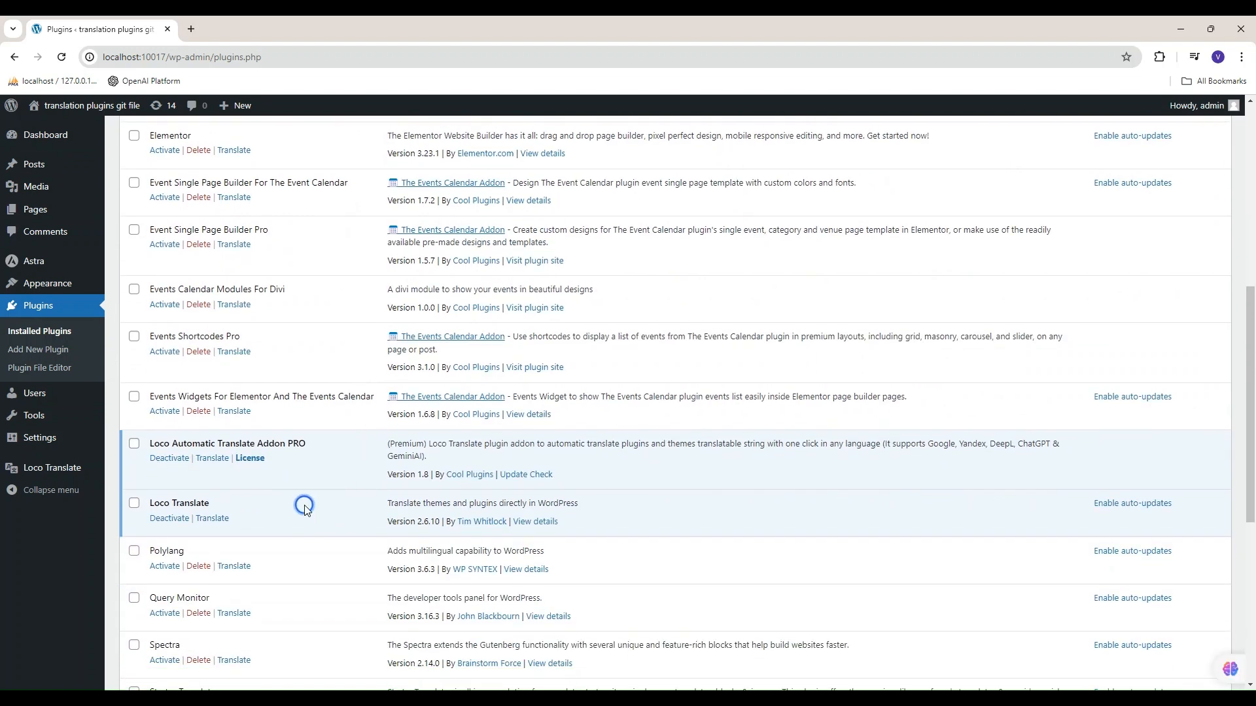
mouse_move(52, 467)
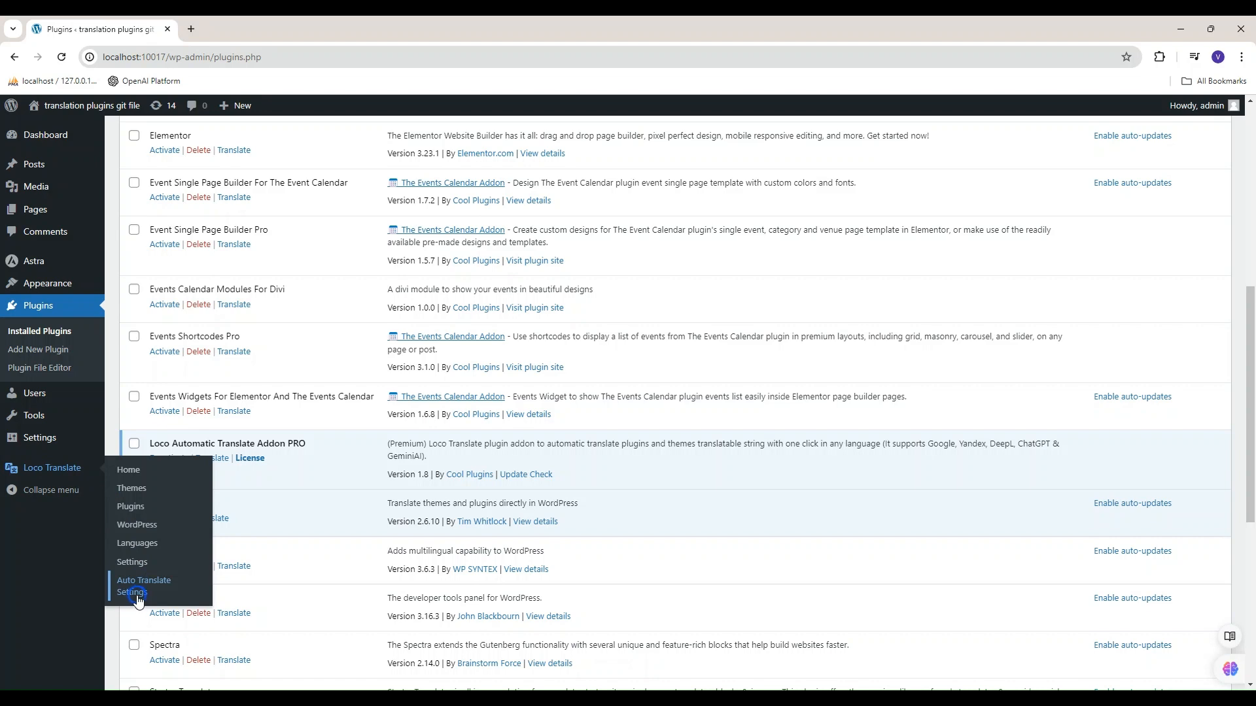
Open the Loco Automatic Translate addon's API key settings and the Gemini key guide.
left_click(144, 586)
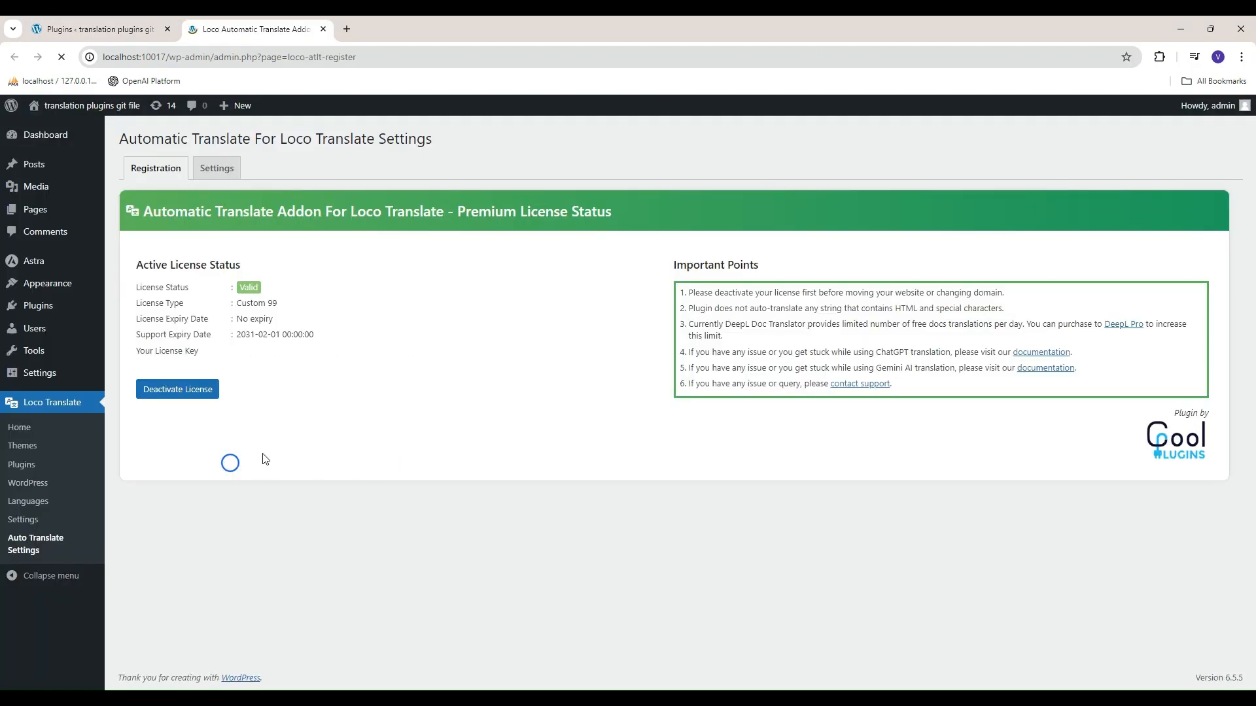
left_click(217, 168)
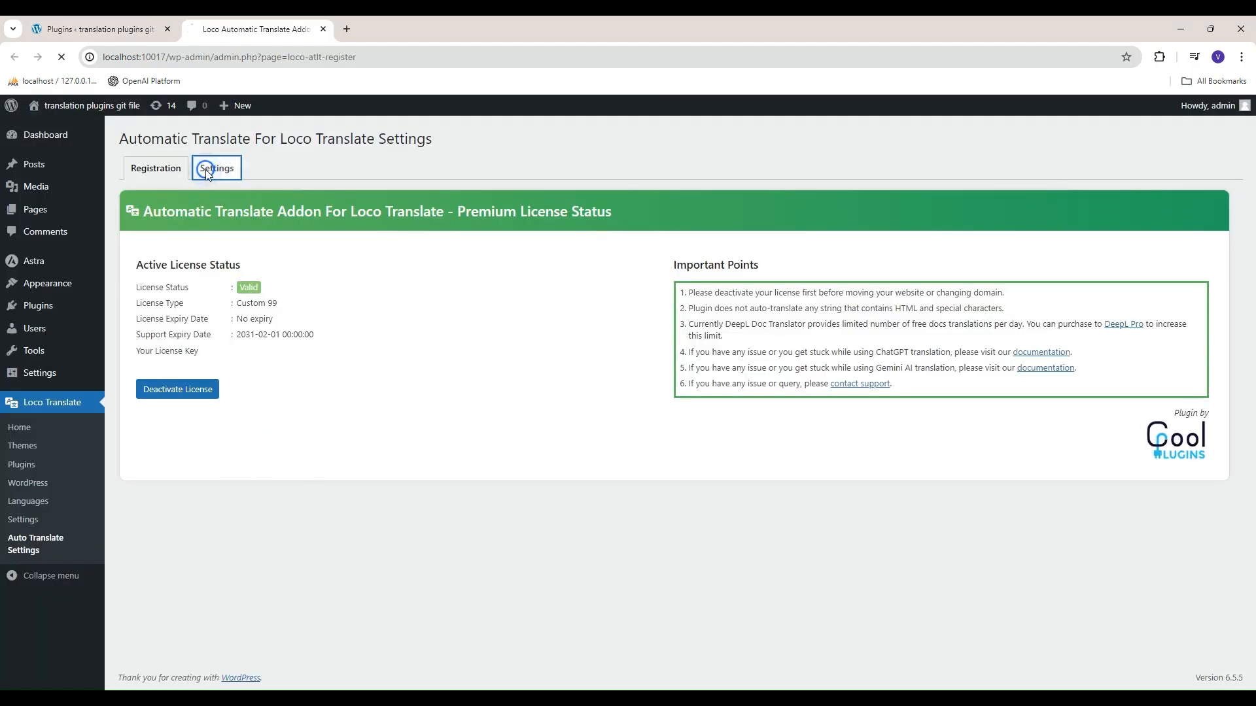
left_click(217, 168)
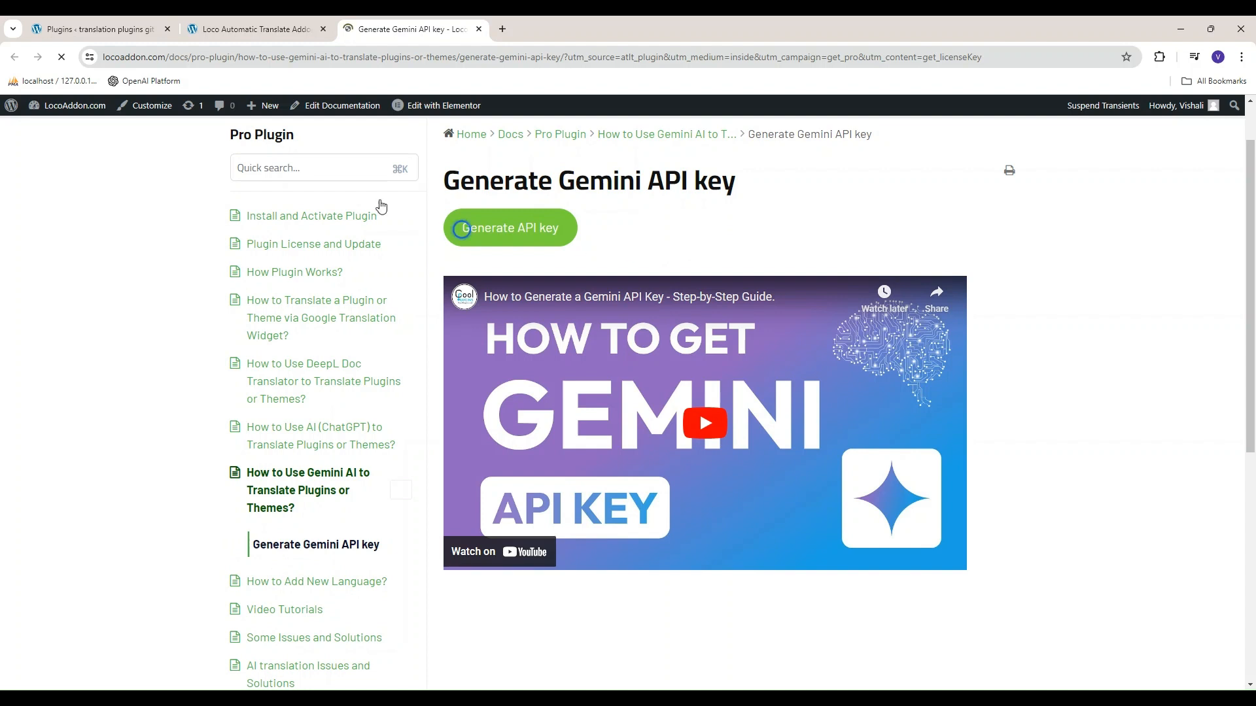
left_click(248, 29)
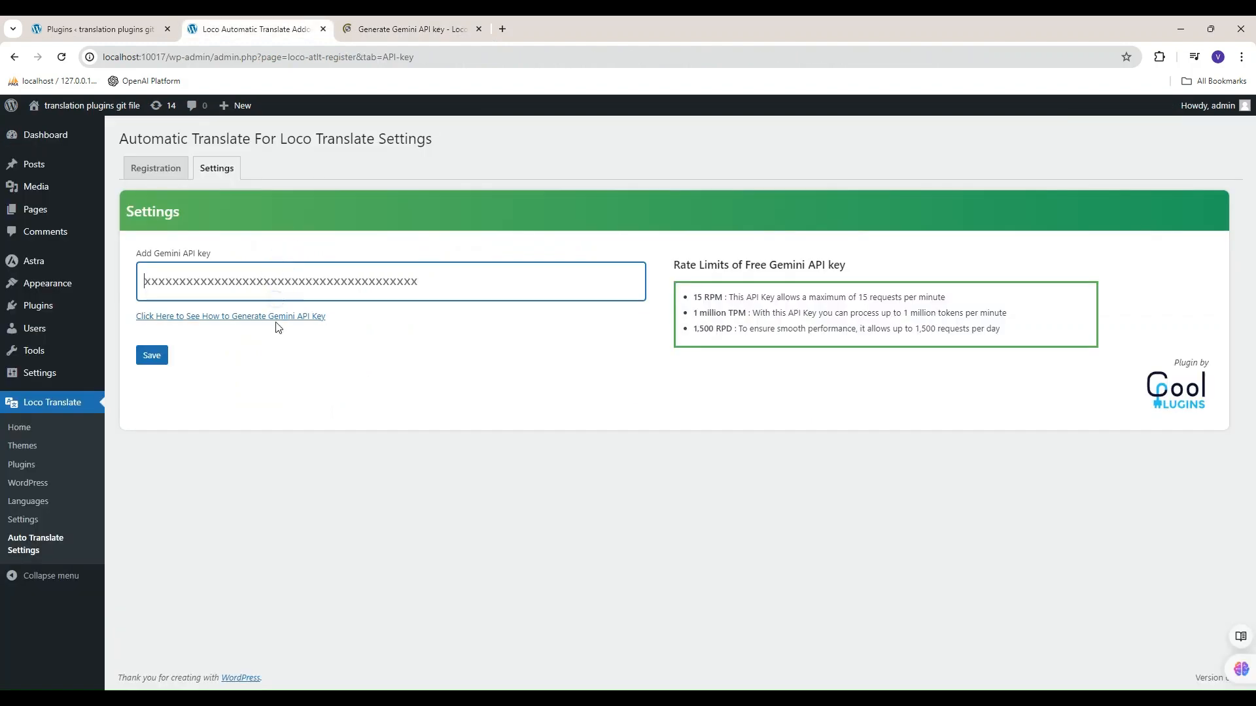
Enter the Gemini API key and save it as the active key.
left_click(152, 355)
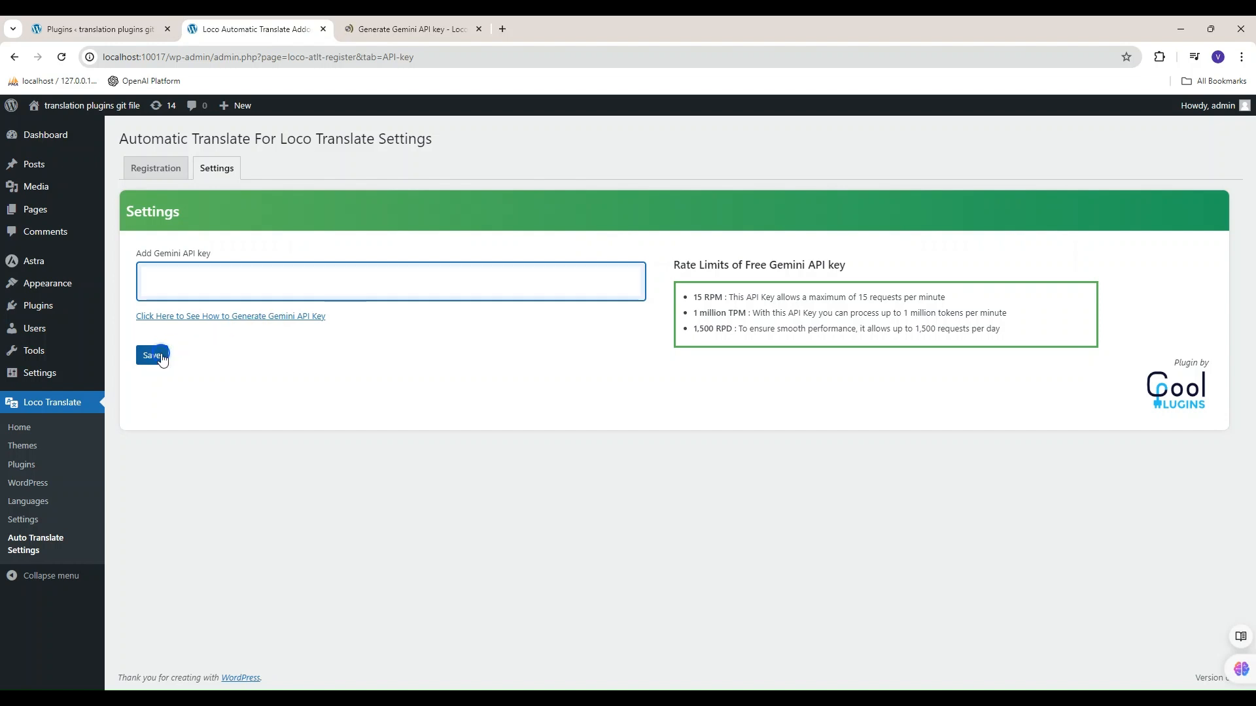
left_click(152, 355)
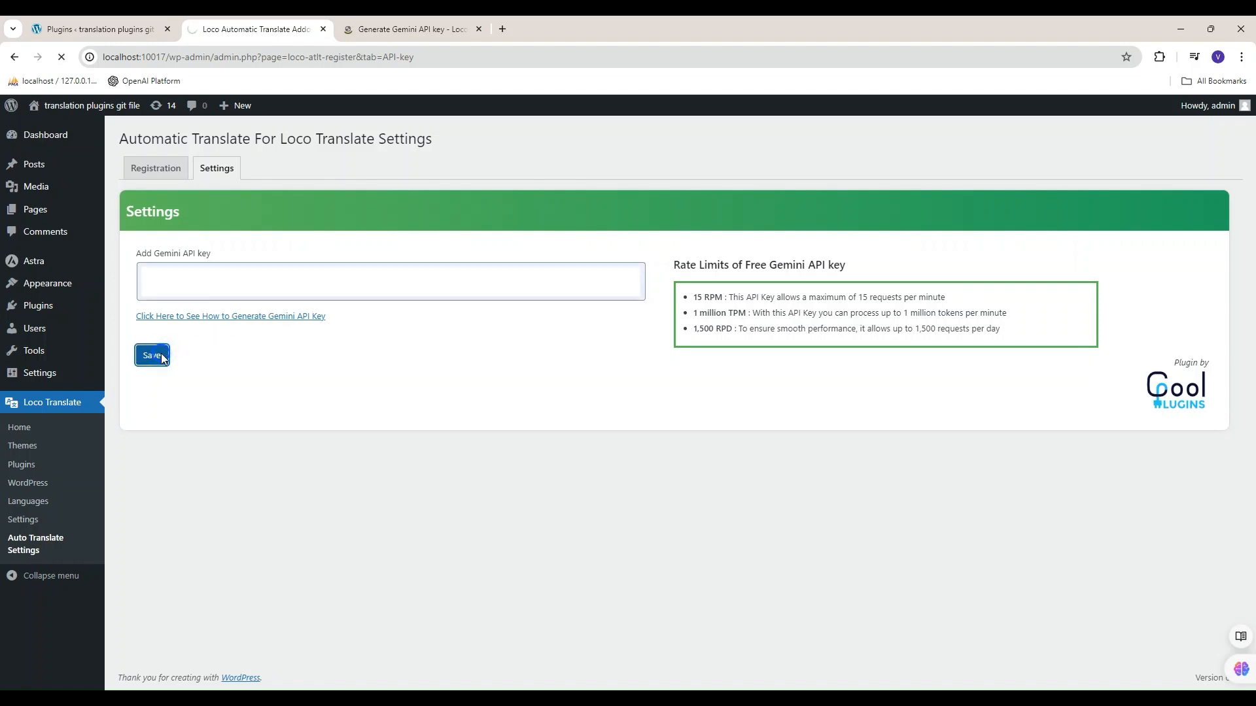
left_click(151, 355)
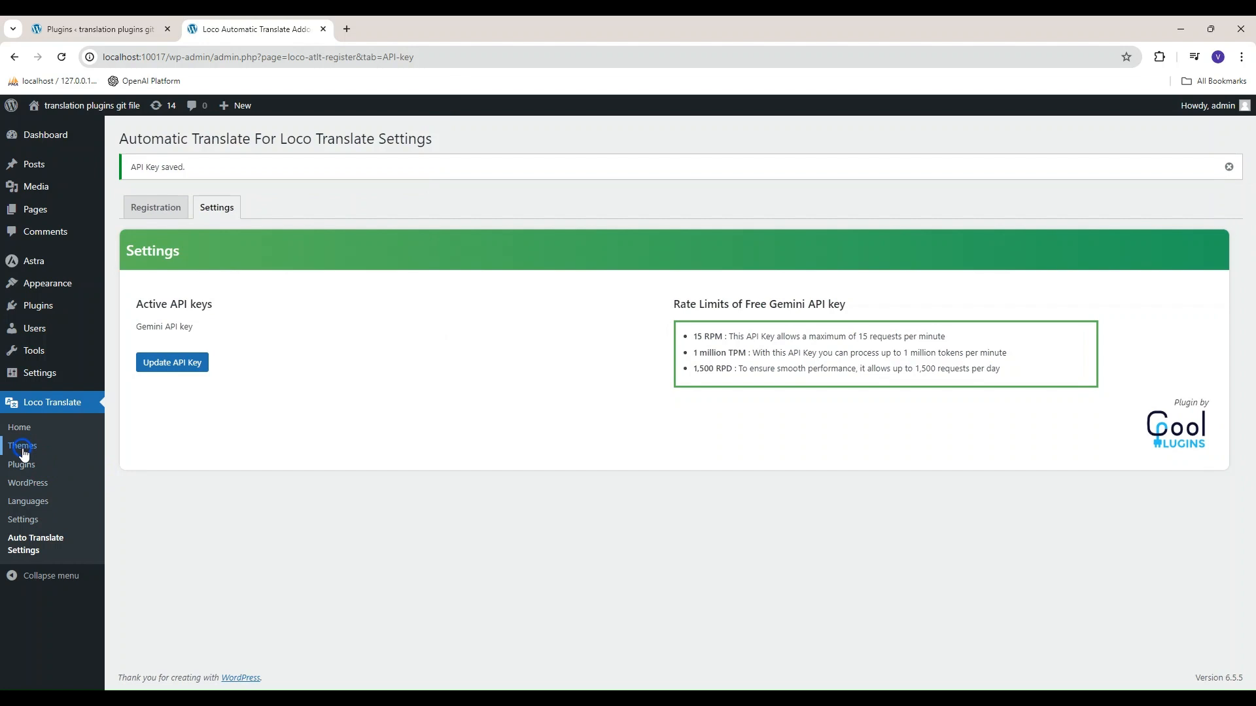
Open the Astra theme in Loco Translate's Themes list and choose New language.
left_click(23, 445)
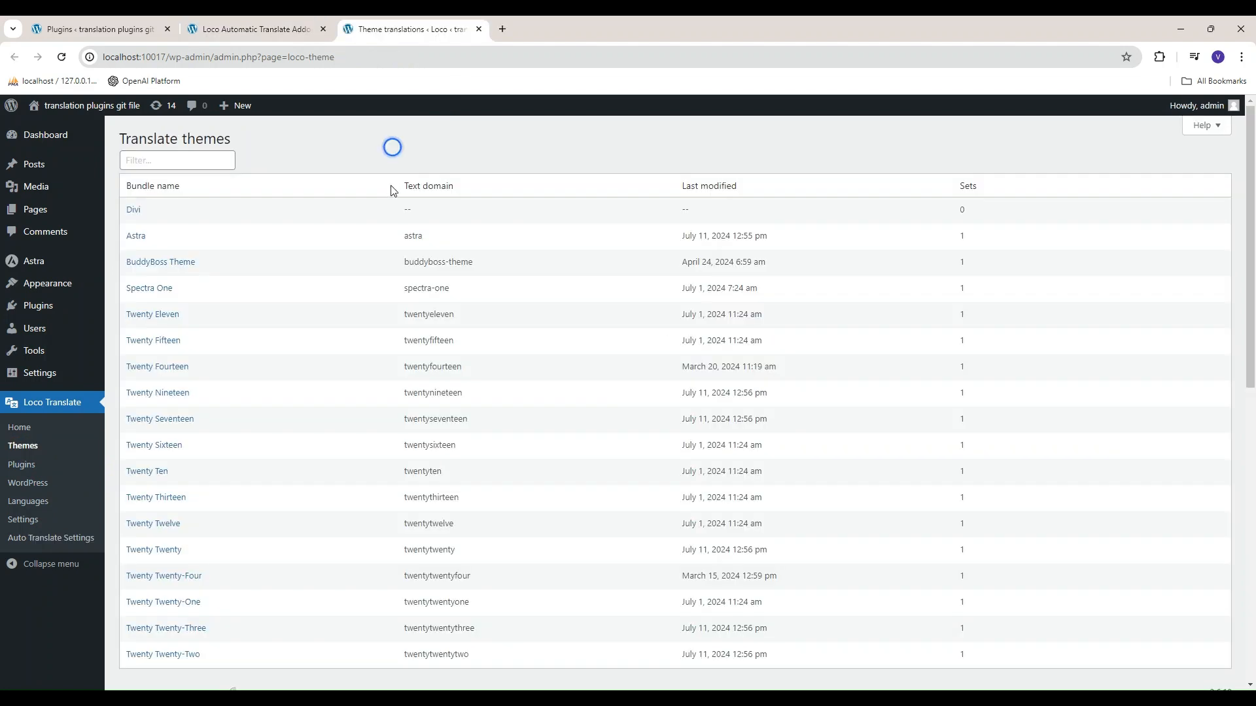
left_click(134, 237)
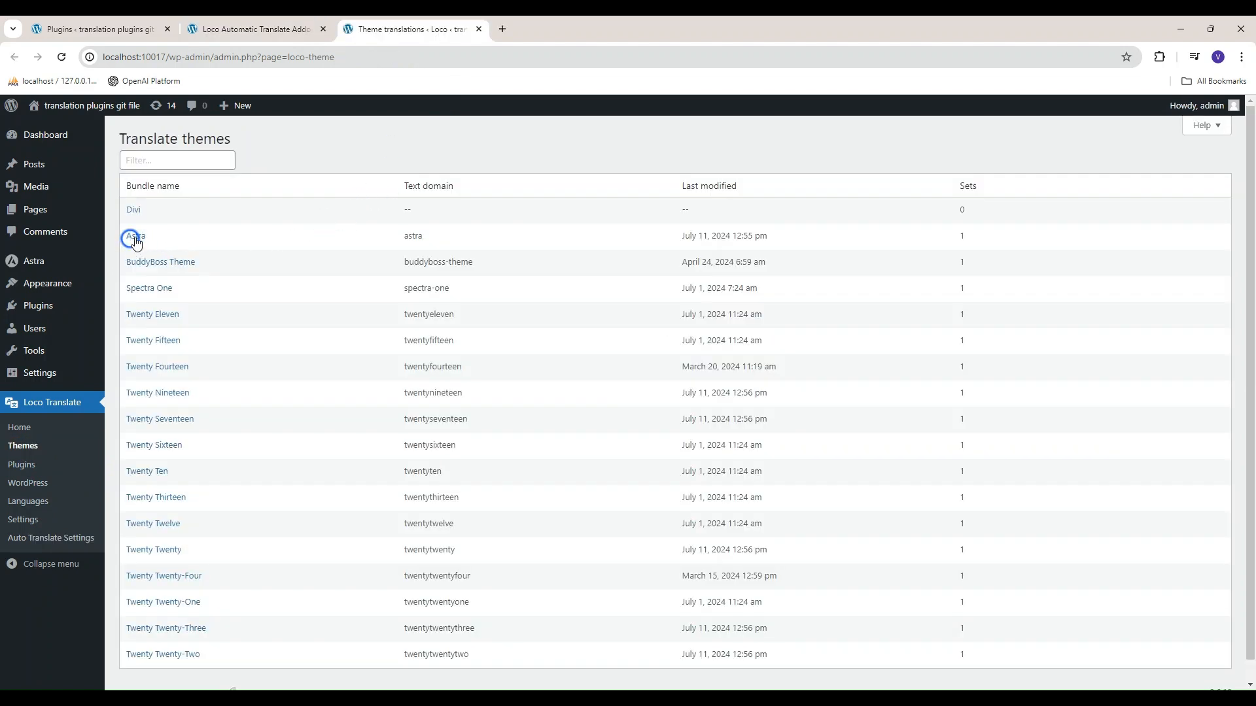
left_click(134, 236)
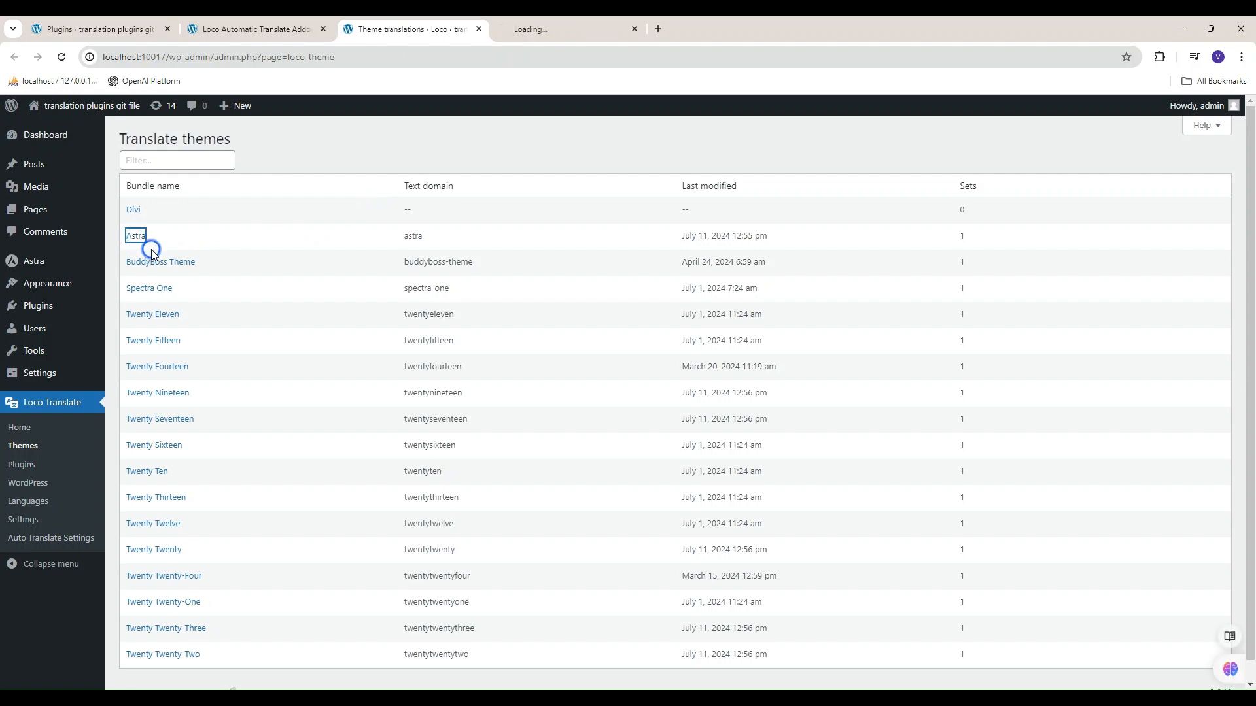
left_click(135, 235)
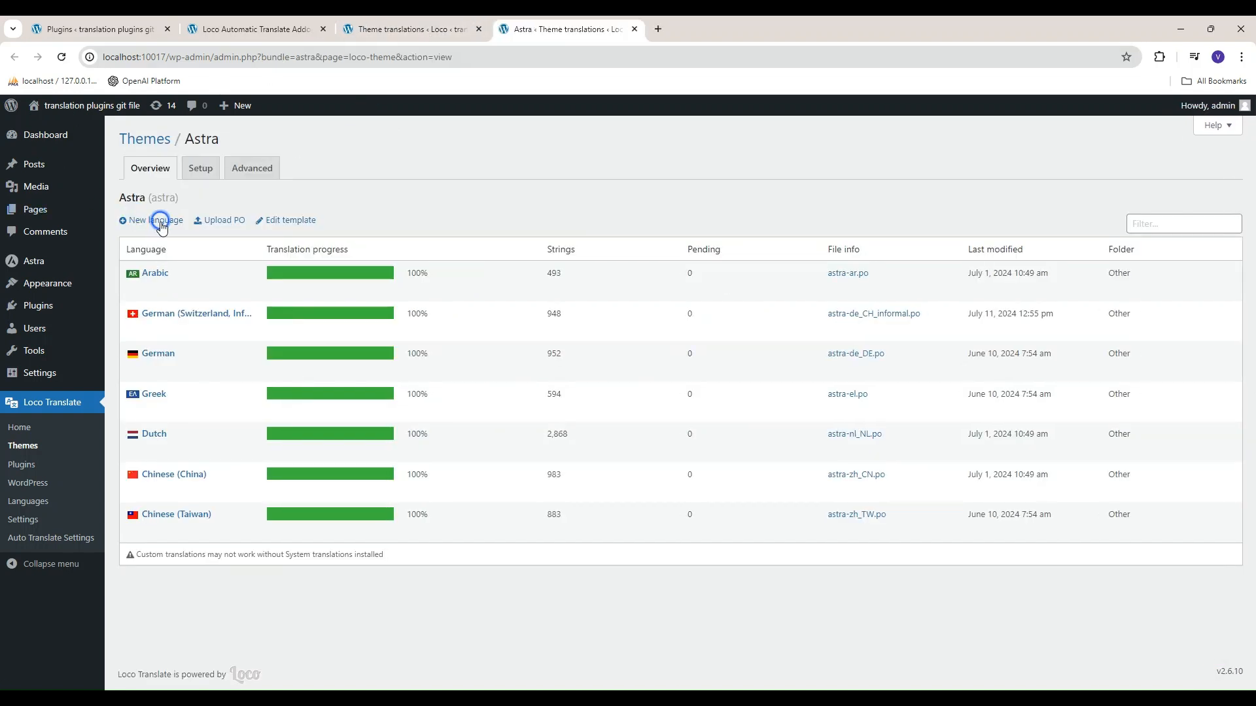
left_click(154, 220)
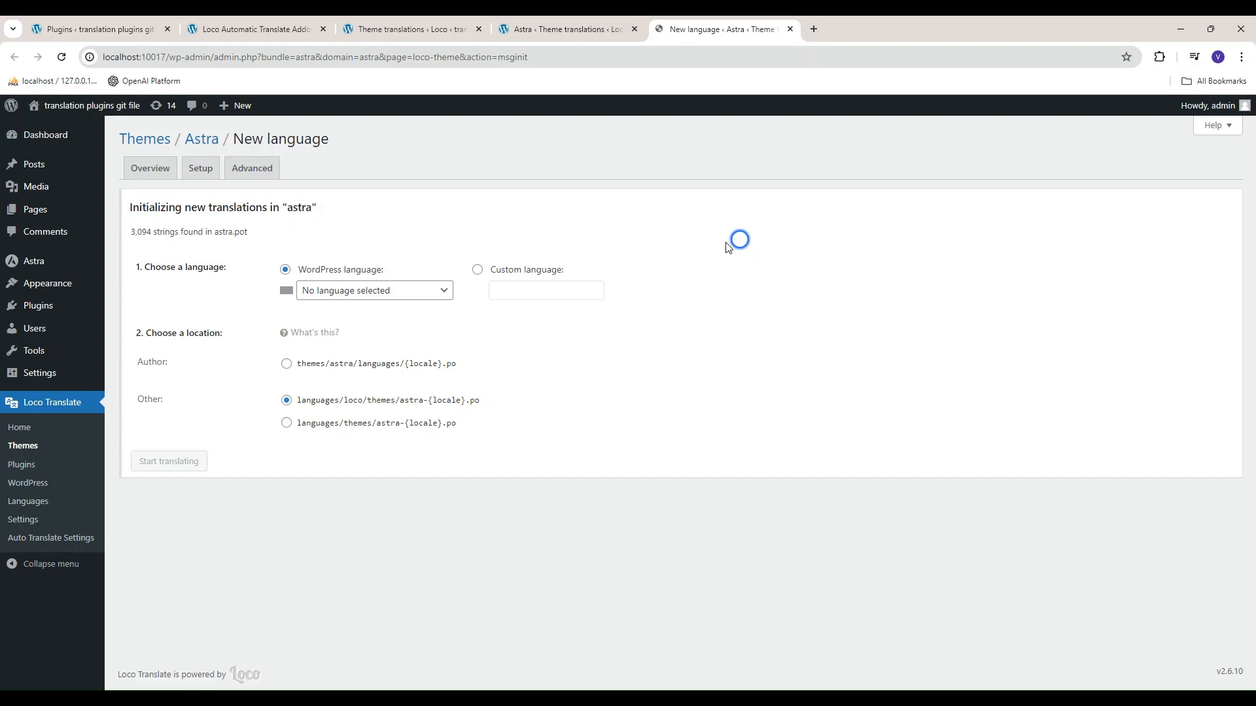
Create an Astra translation file for German (Formal) in the Other location.
left_click(388, 290)
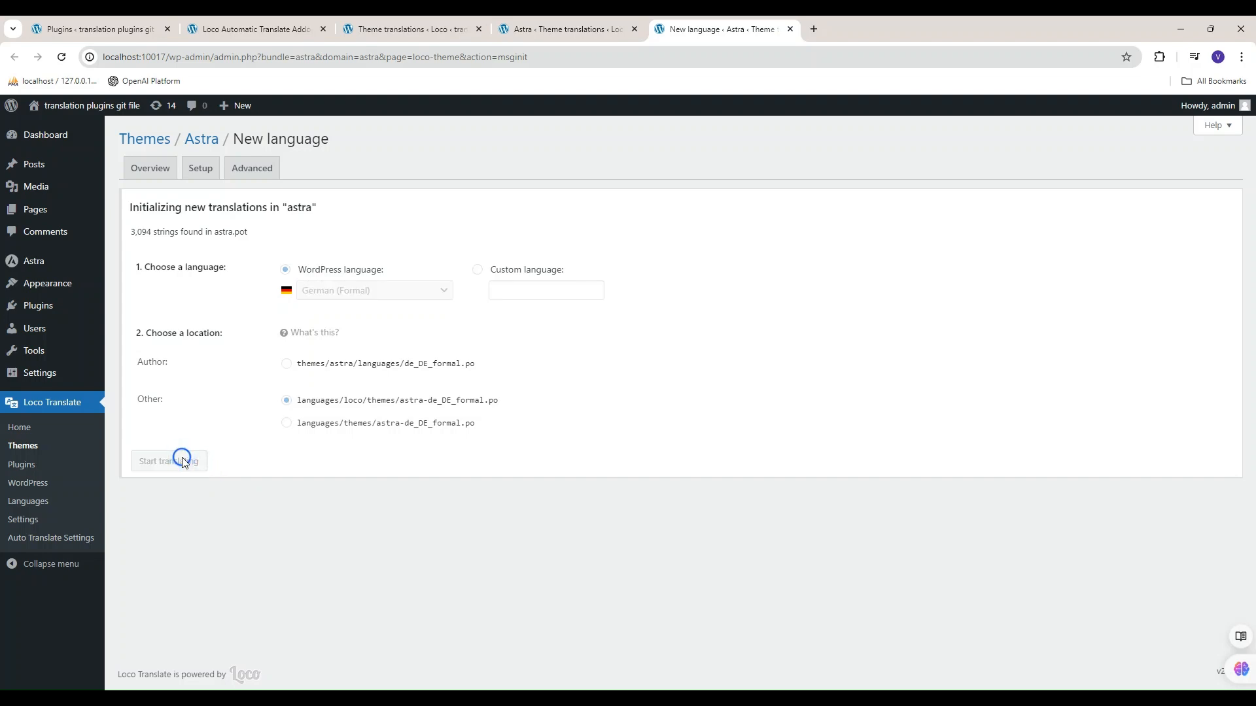
left_click(169, 461)
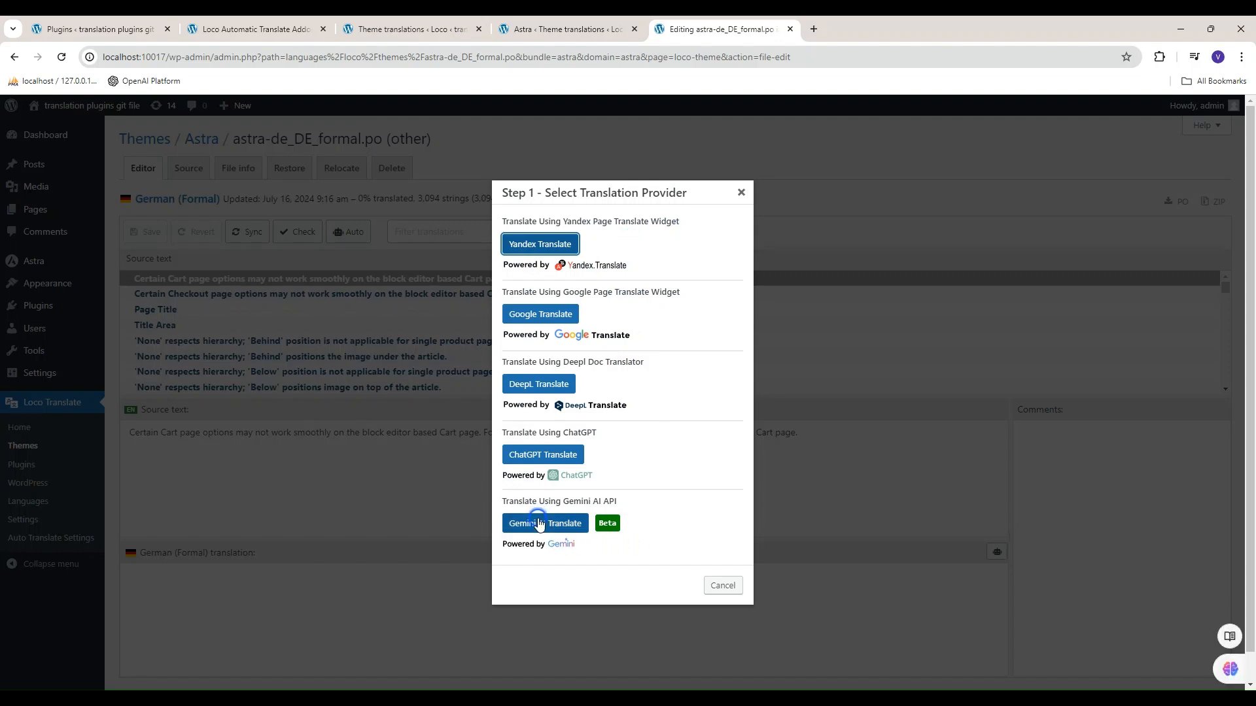
Pick Gemini Translate as the auto-translation provider for the Astra file.
left_click(544, 523)
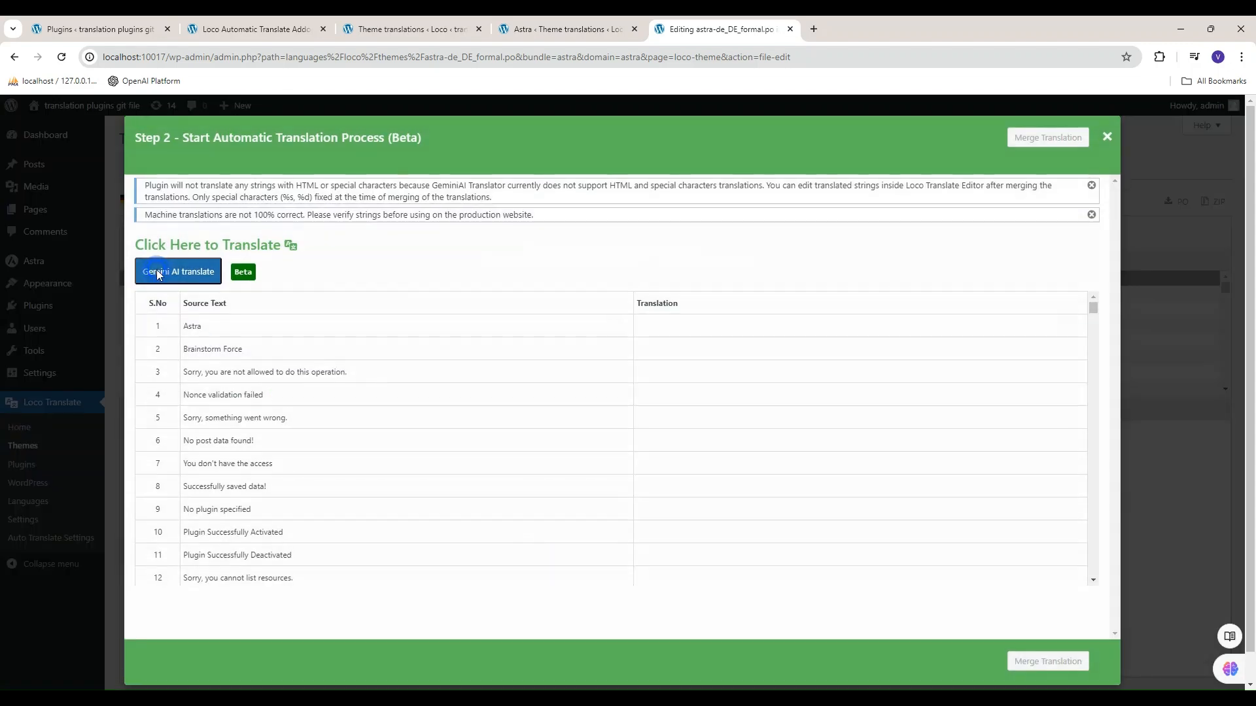
Run Gemini AI translation, then merge and add the 3,025 translated strings.
left_click(178, 272)
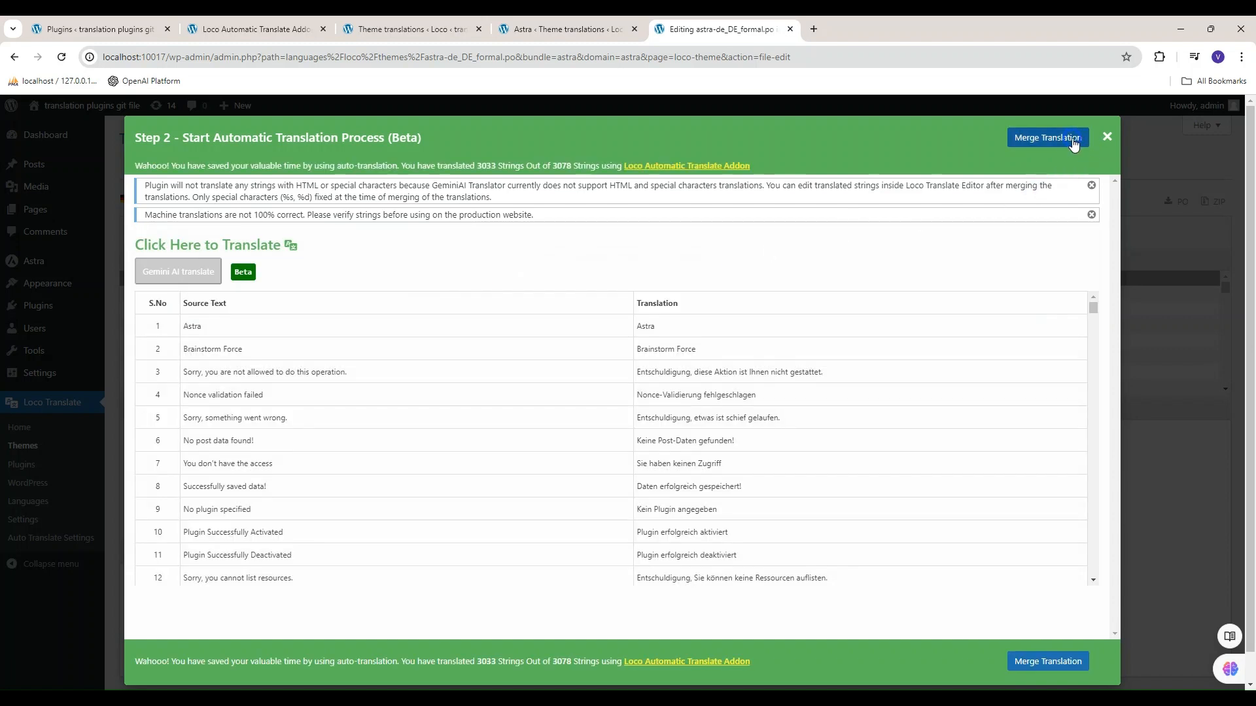
left_click(1047, 137)
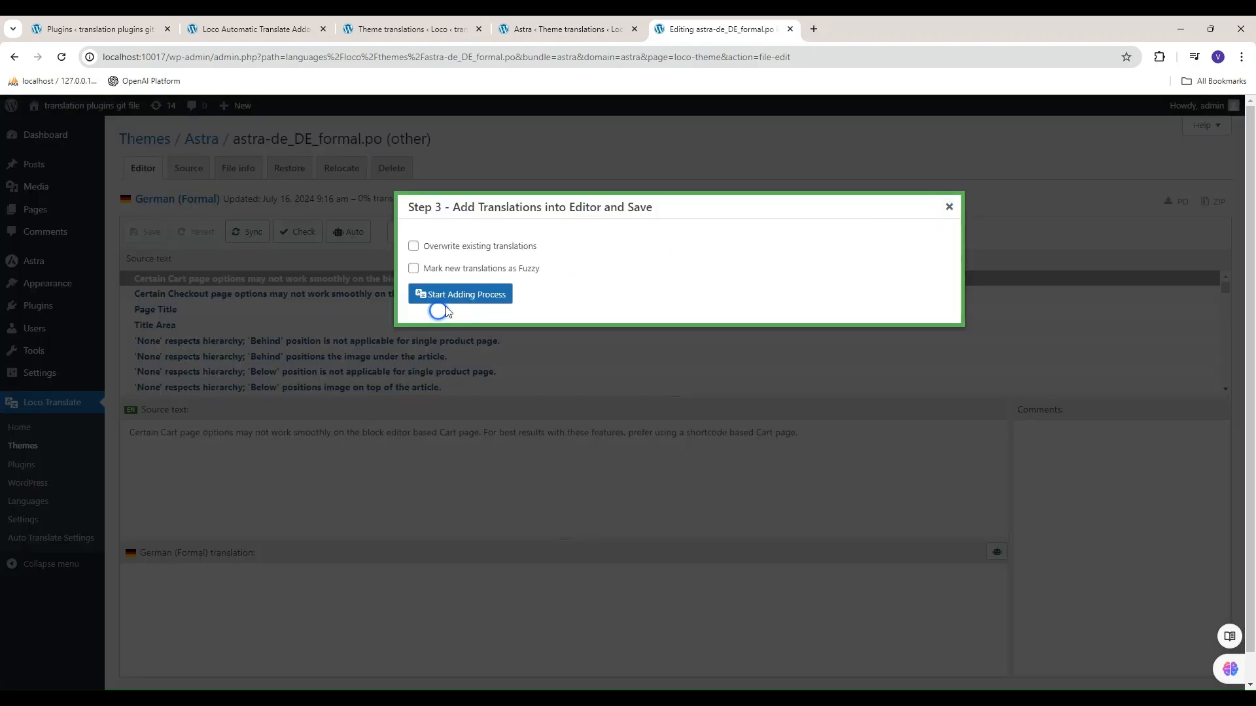
left_click(460, 294)
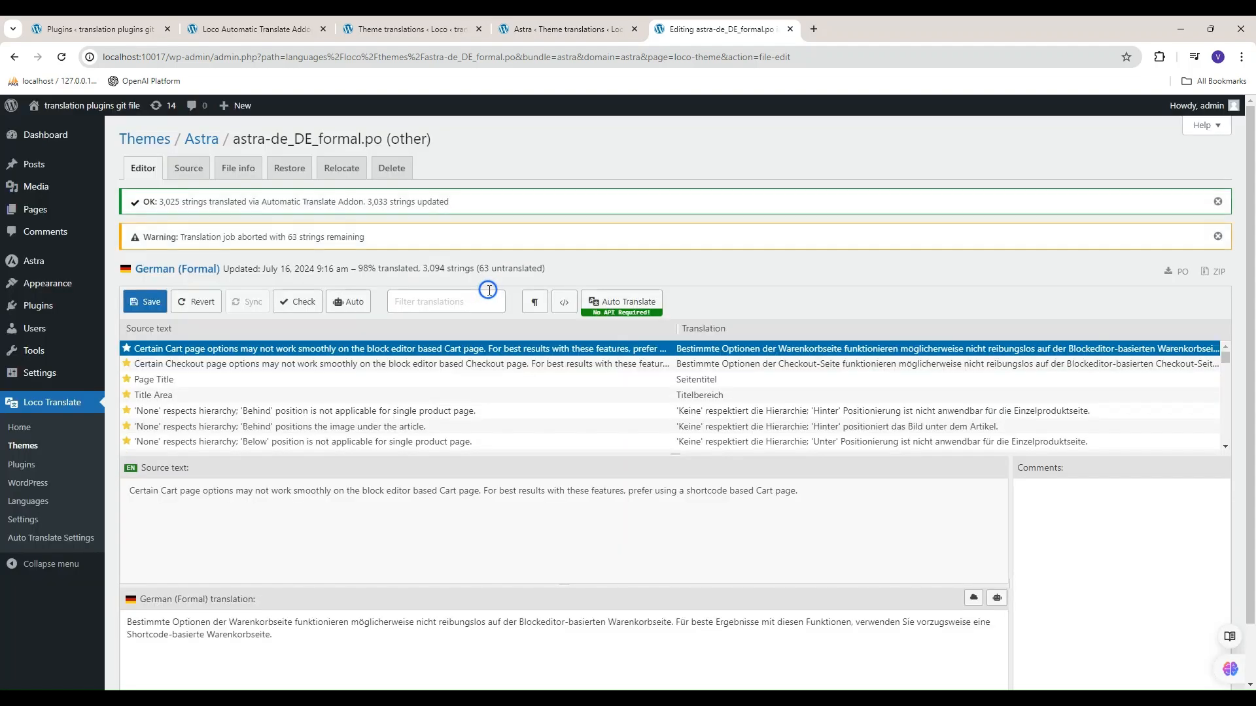
mouse_move(144, 301)
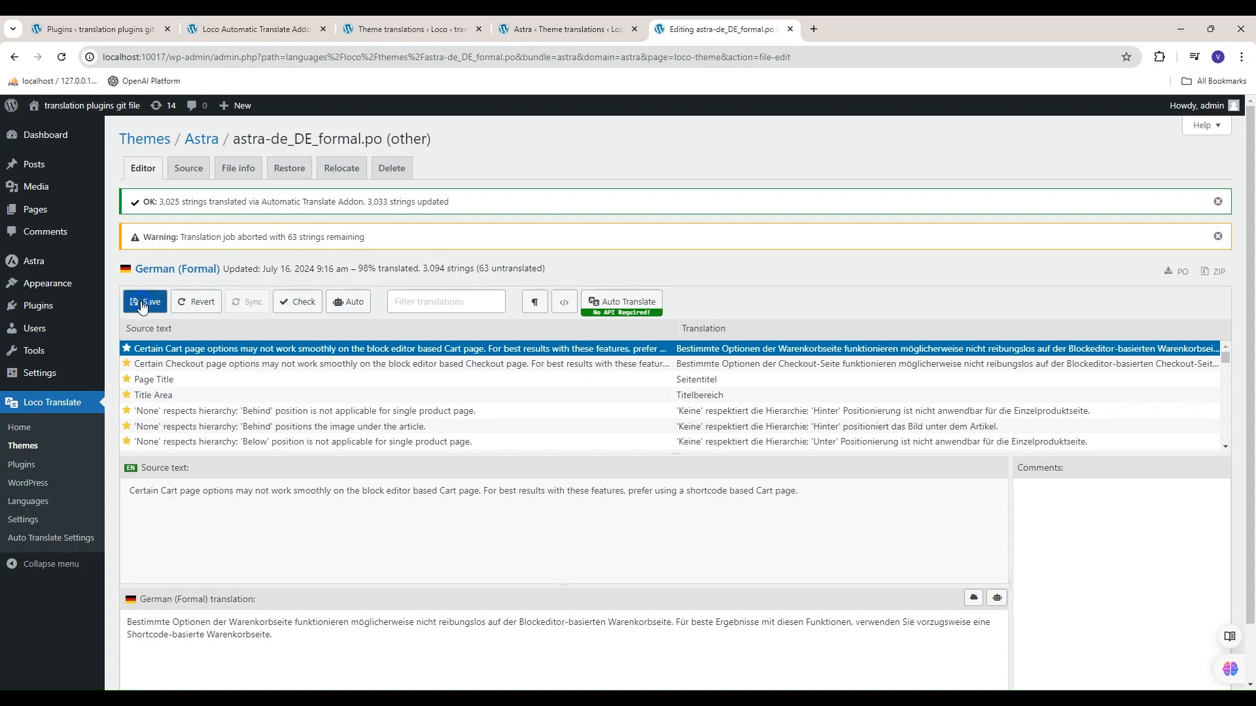
Save the German (Formal) Astra file and close the success notice.
left_click(143, 302)
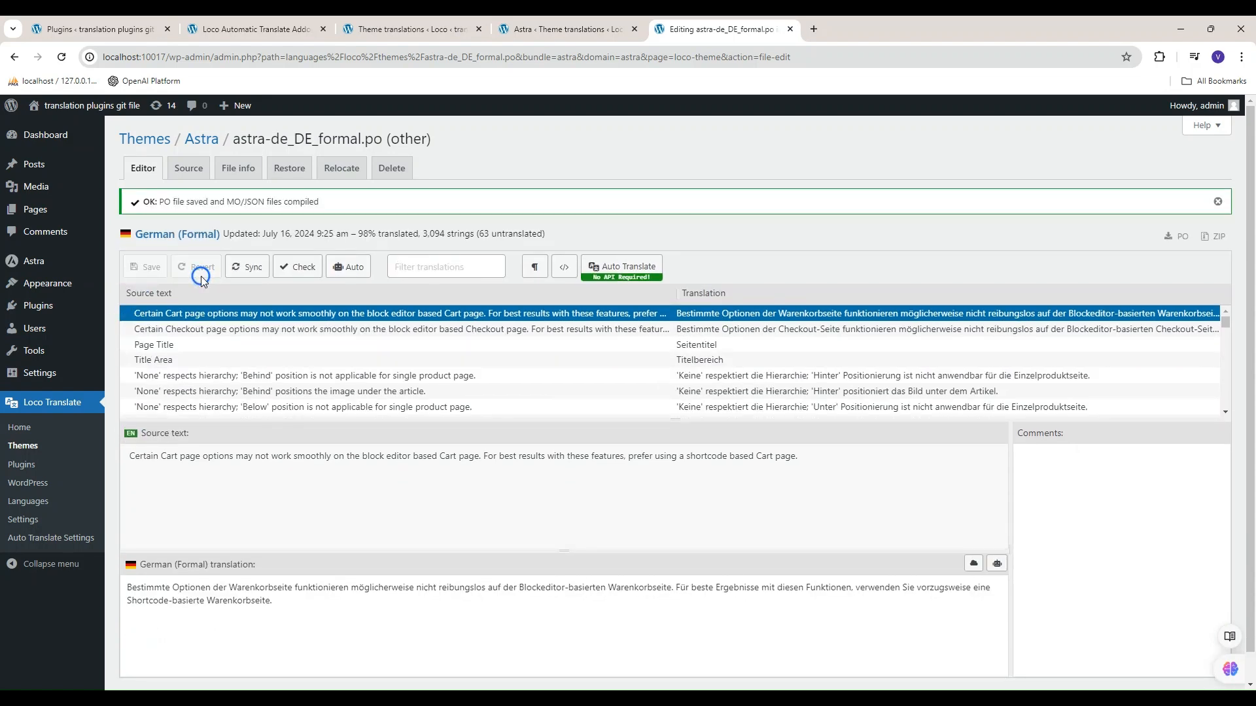
left_click(1218, 201)
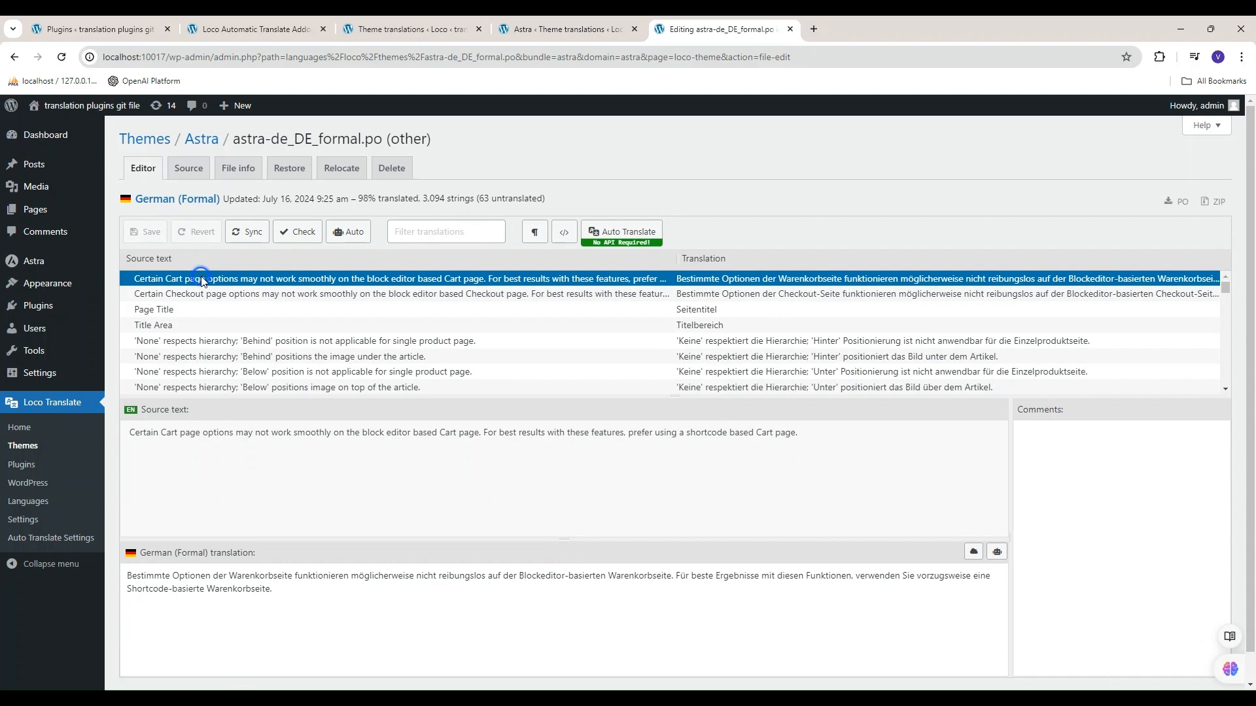